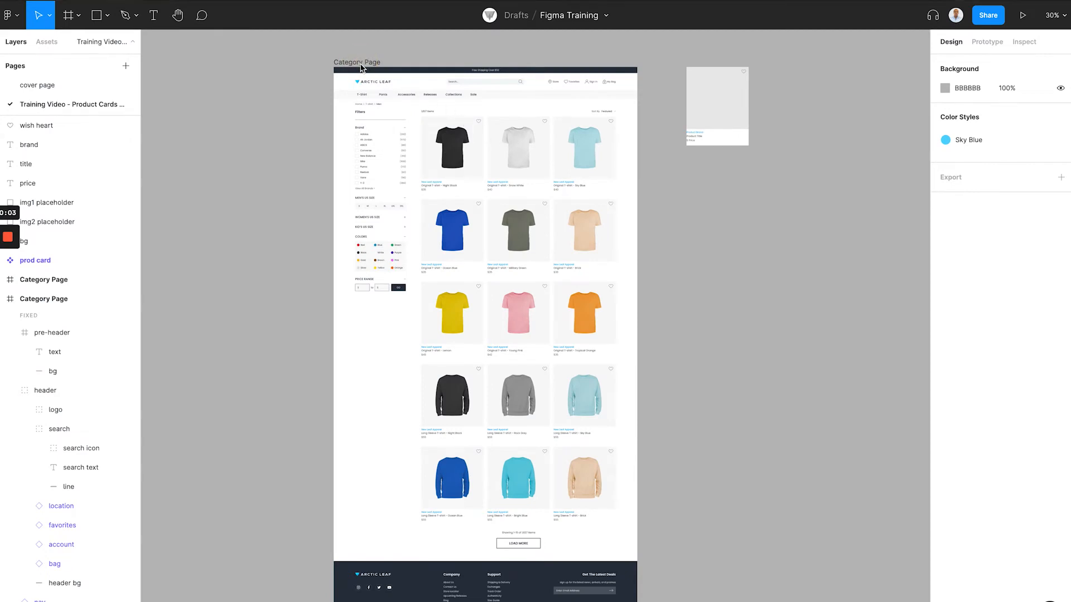
Step: Select the prod card component, then its Product Brand, title text and img1 placeholder layers to inspect them
left_click(517, 155)
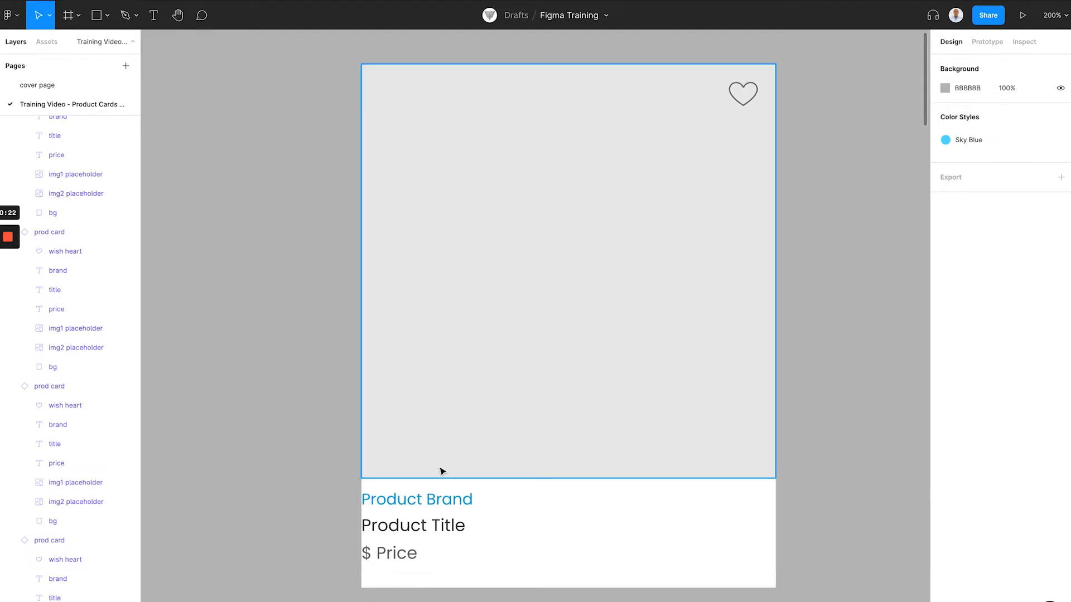
left_click(415, 498)
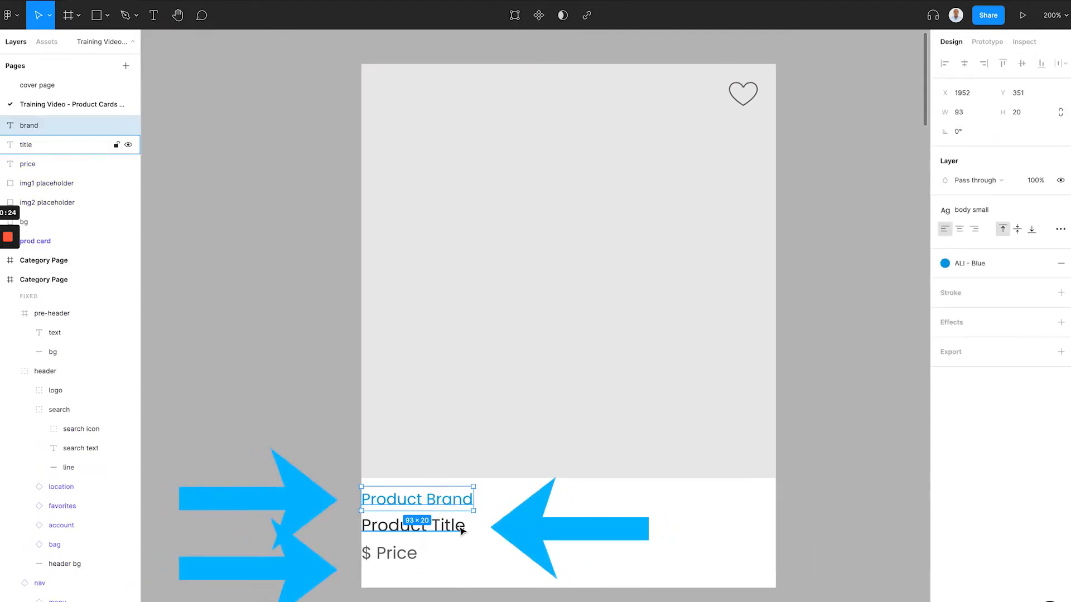
left_click(412, 524)
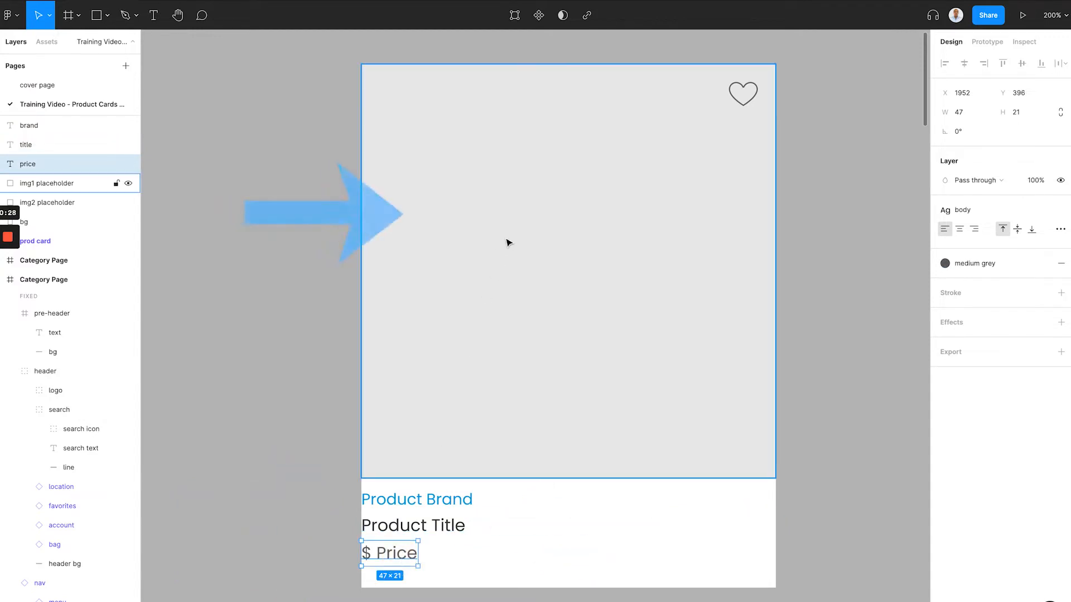
left_click(47, 183)
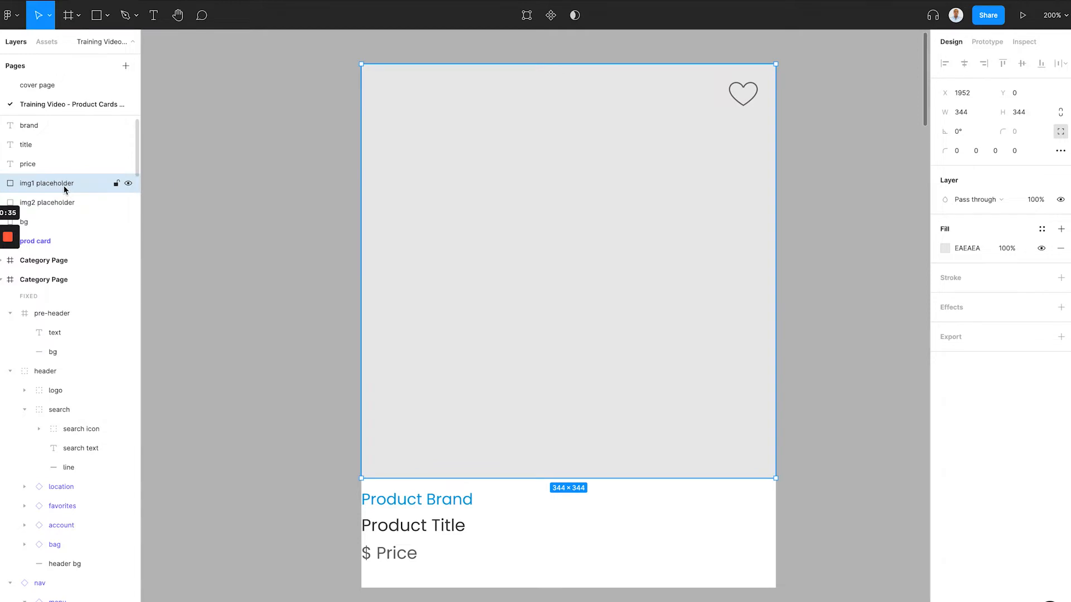
mouse_move(242, 204)
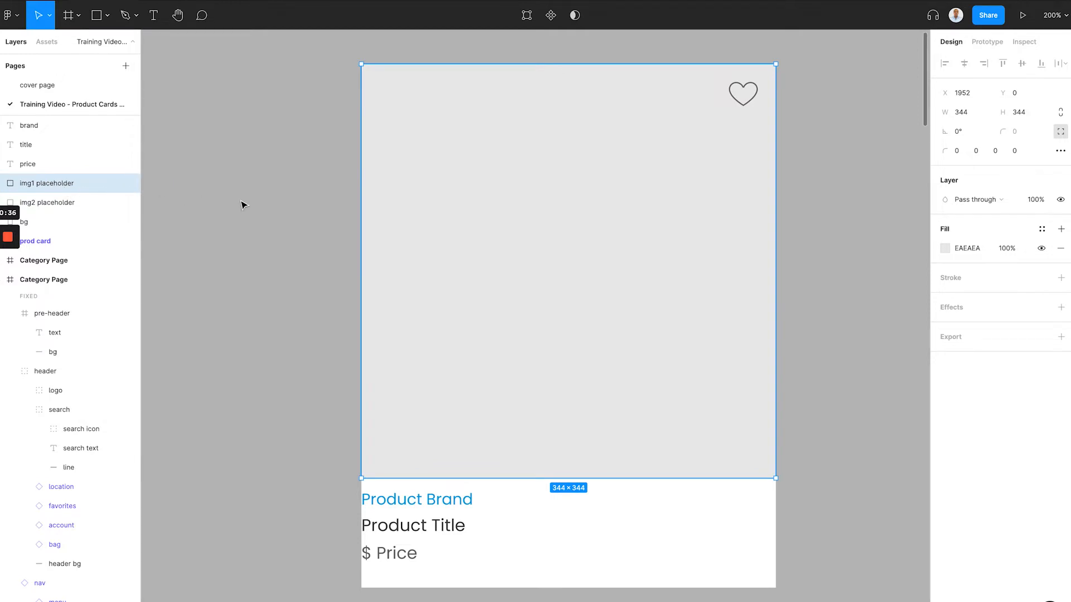
mouse_move(325, 55)
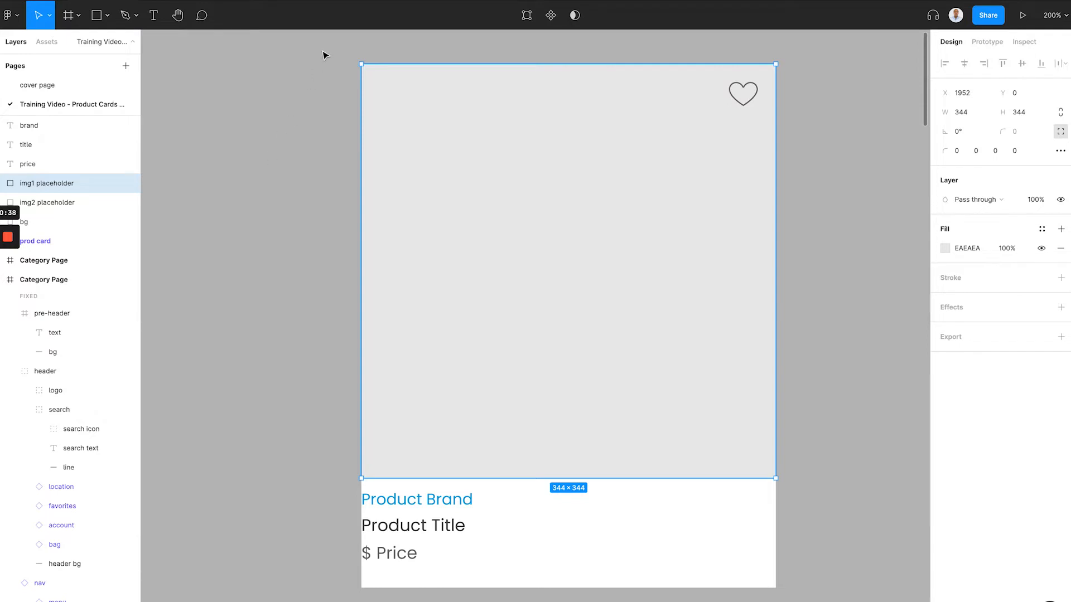
Step: Create a component from the selected card layers via the context menu
right_click(550, 112)
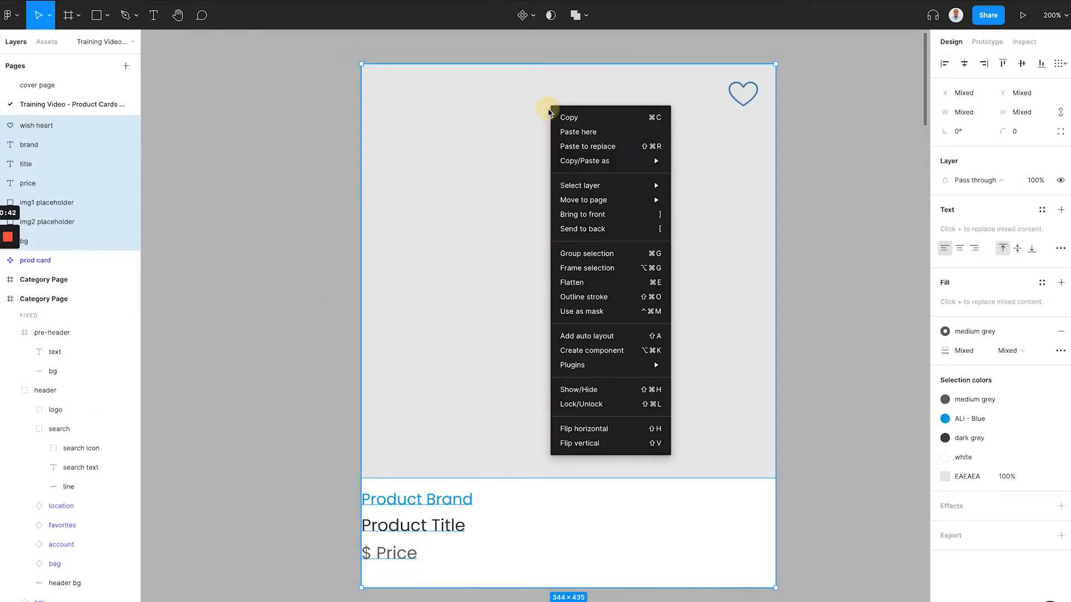
left_click(591, 350)
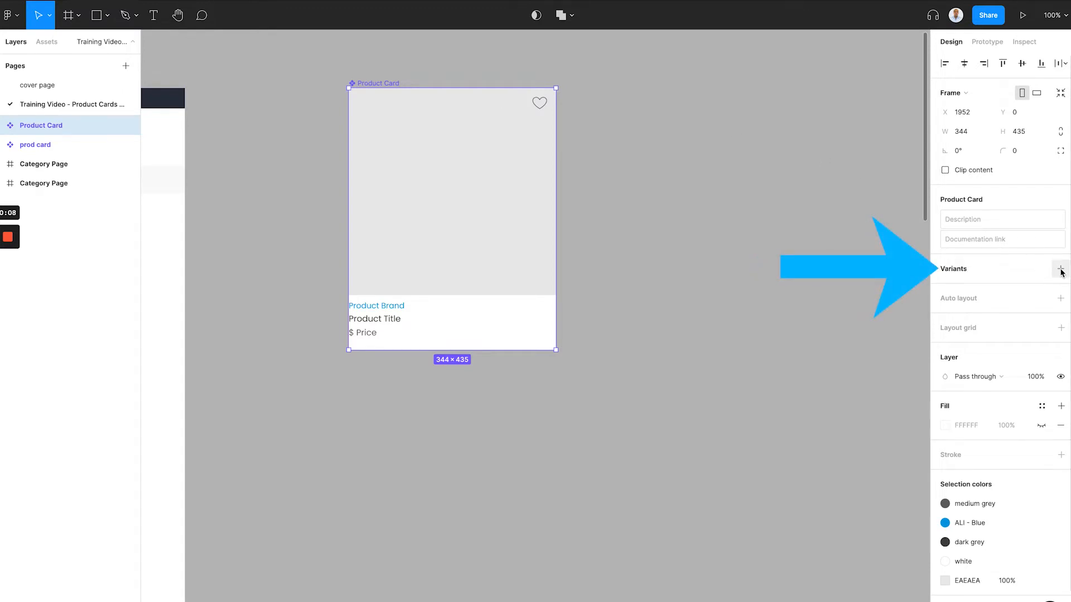
Step: Add a second variant to Product Card and name it 'hover' next to Default
left_click(1061, 269)
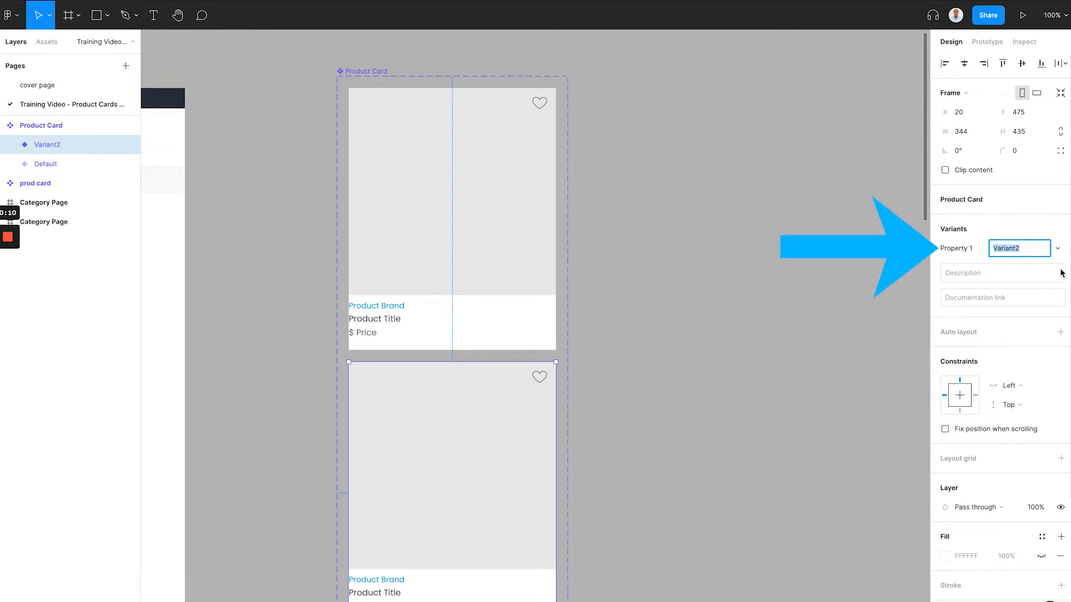
type("hover")
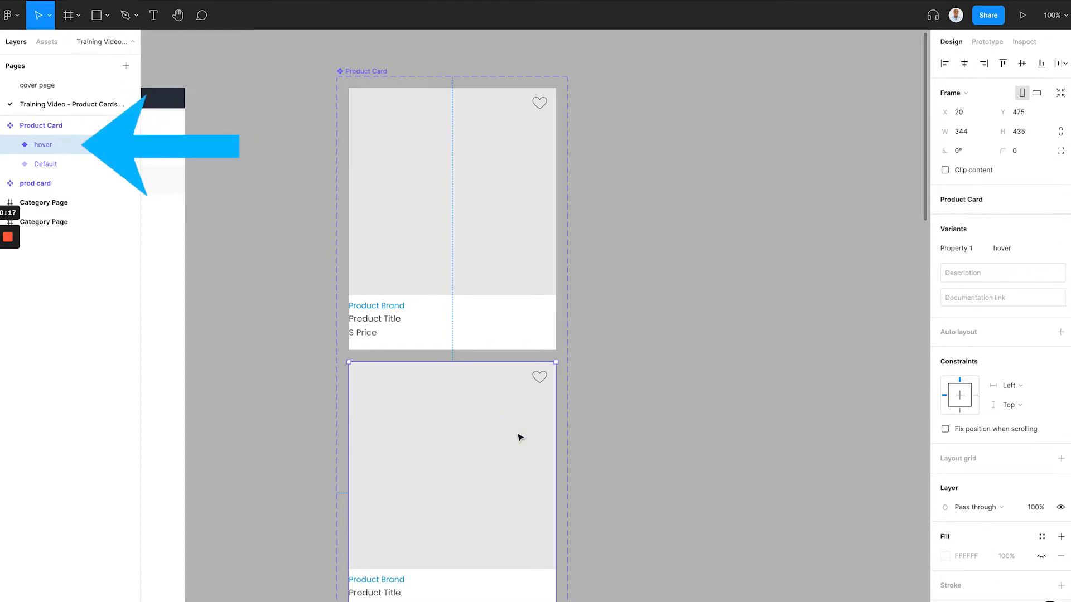
left_click(76, 241)
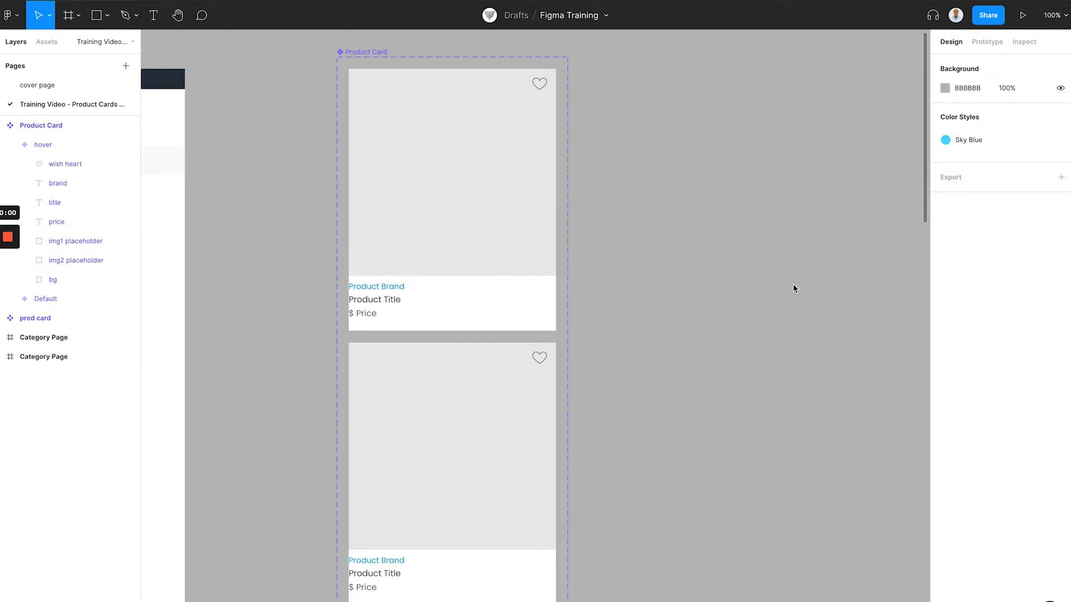
mouse_move(831, 242)
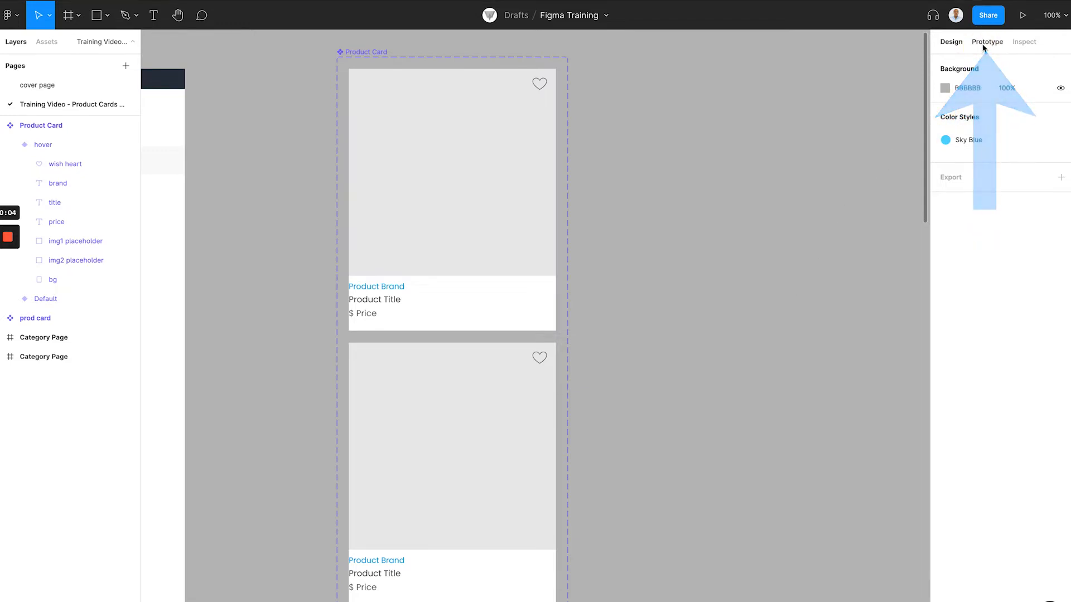
Step: Give Default a Mouse enter interaction changing to hover with Smart animate, Ease out, 150ms
left_click(987, 41)
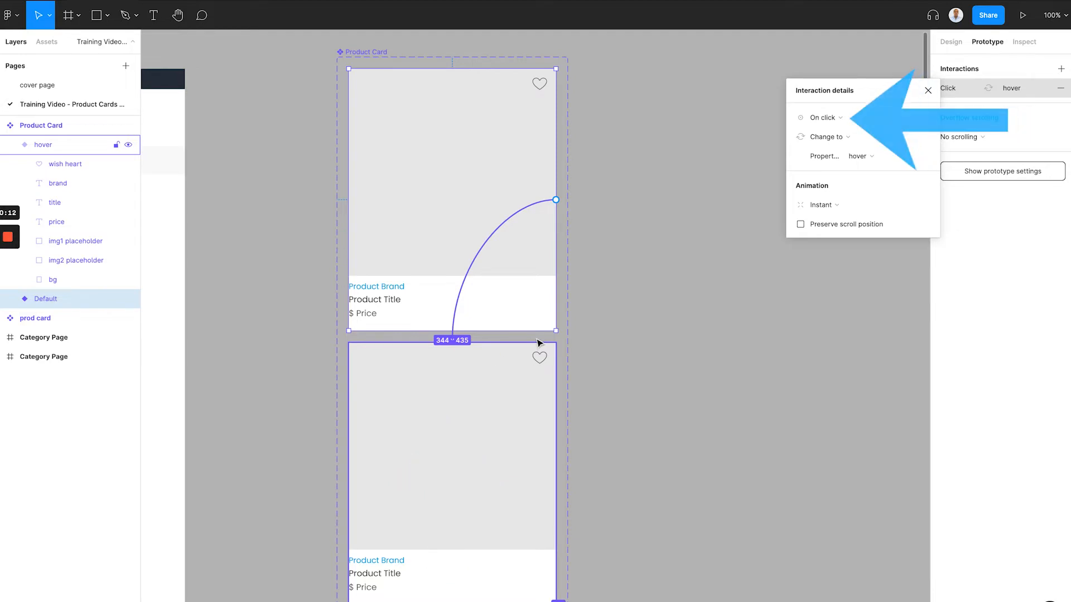
left_click(824, 117)
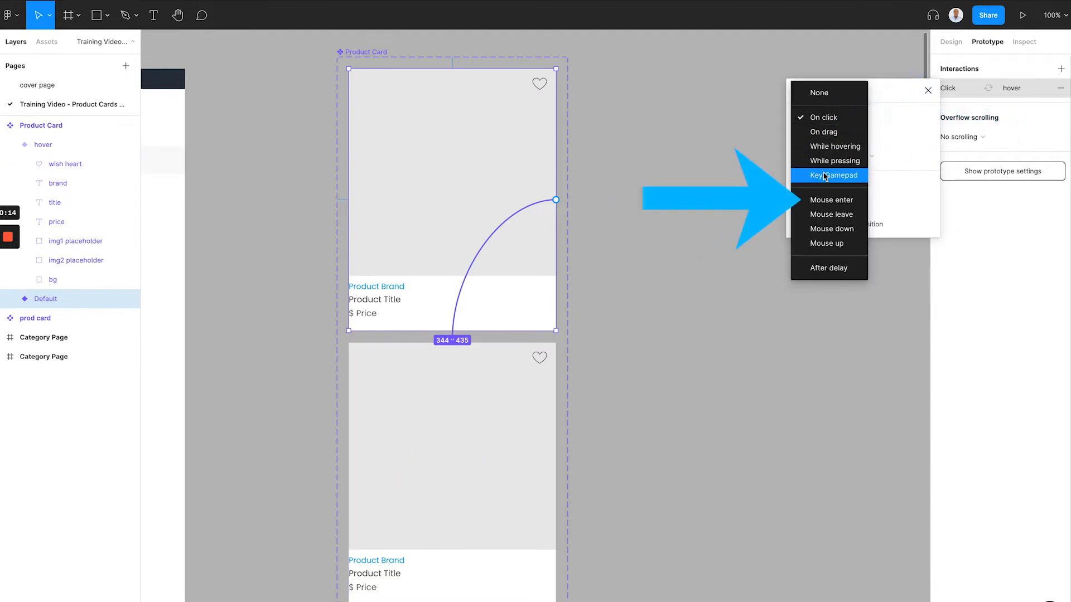
left_click(832, 199)
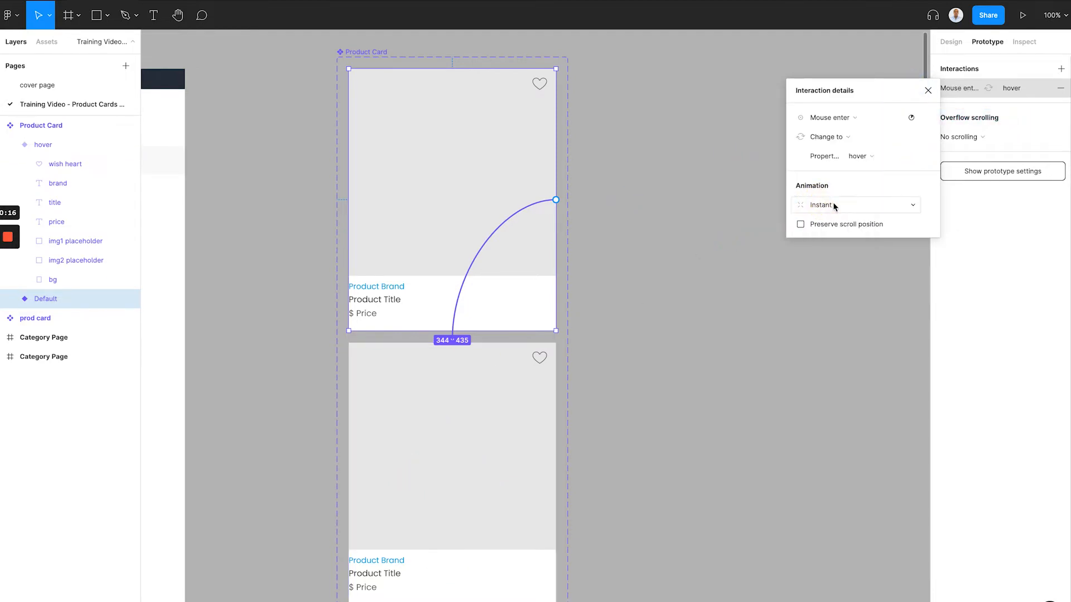
left_click(853, 205)
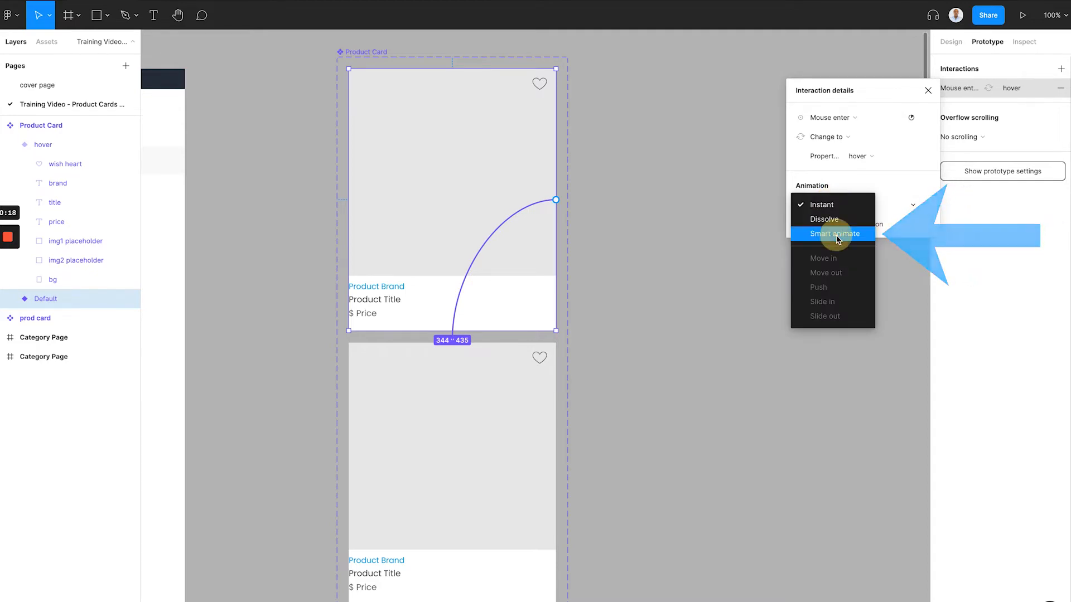
left_click(834, 233)
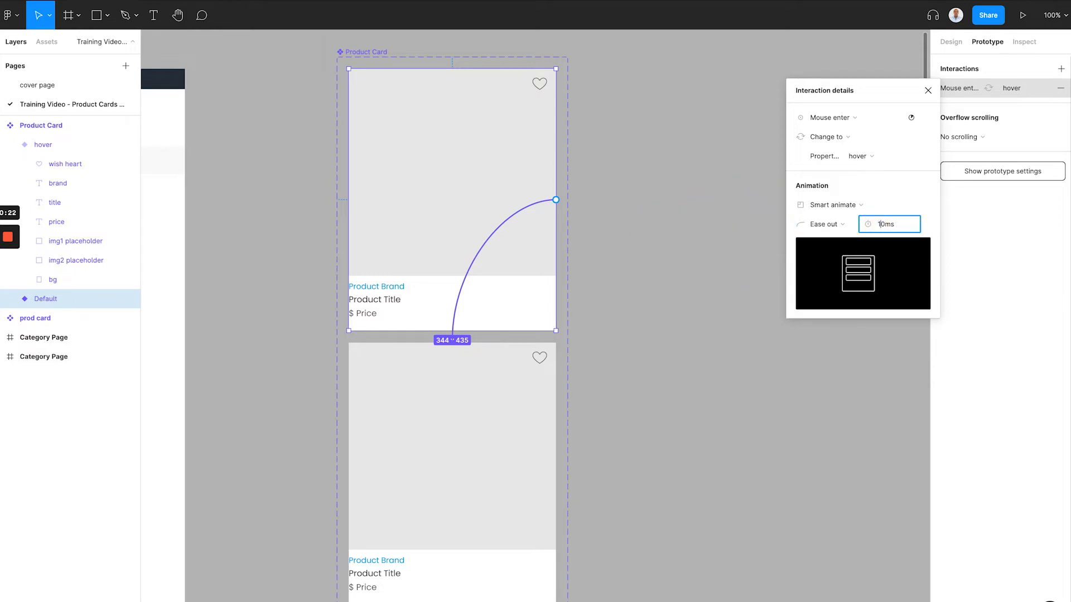
type("150ms")
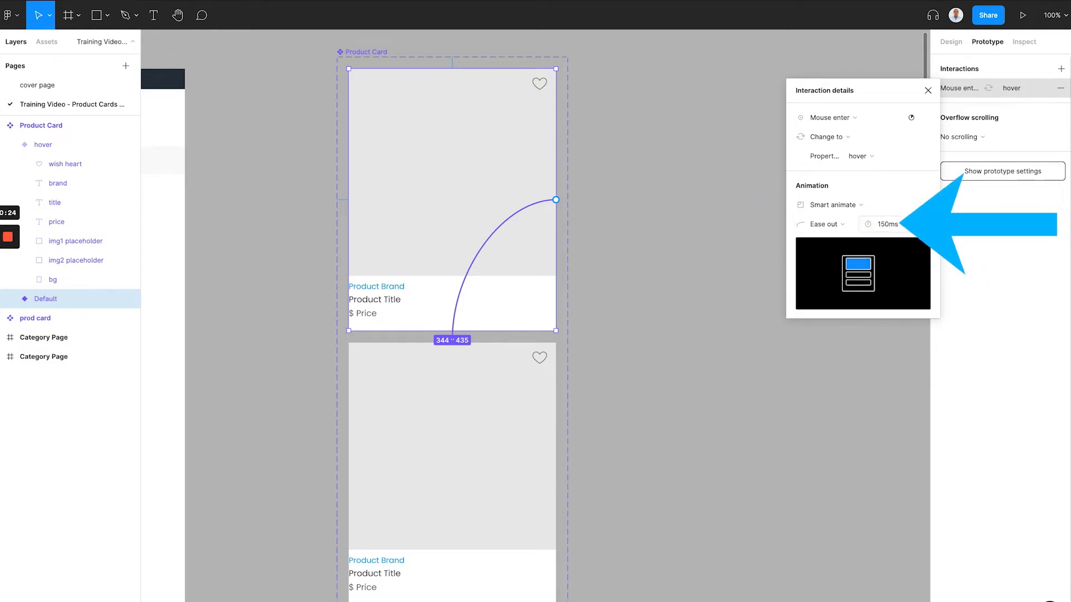
mouse_move(774, 170)
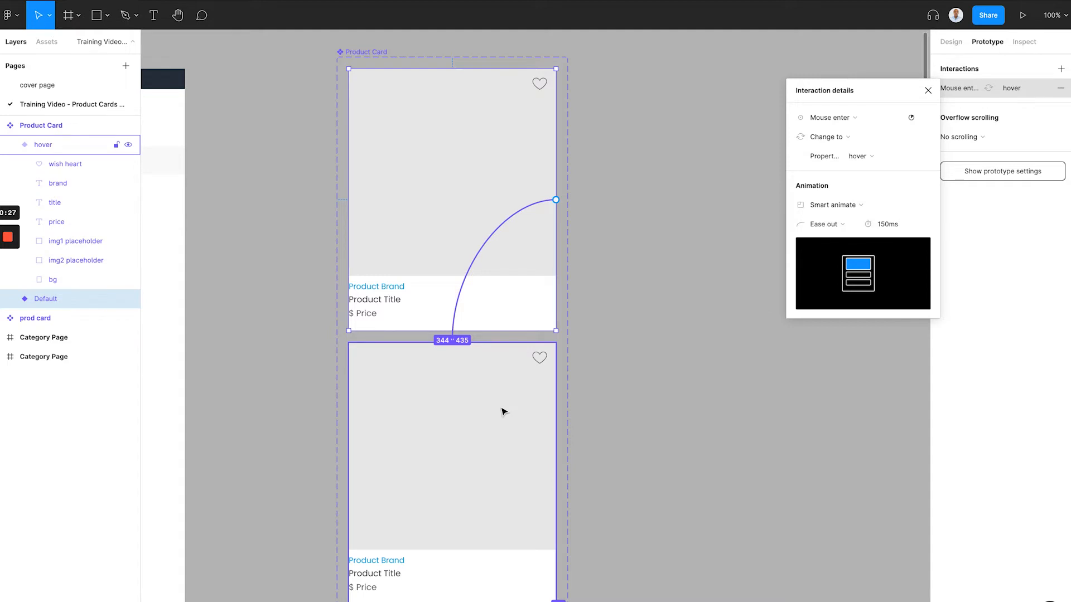
Step: Give the hover variant a Mouse leave interaction changing back to Default with Smart animate, 150ms
left_click(926, 90)
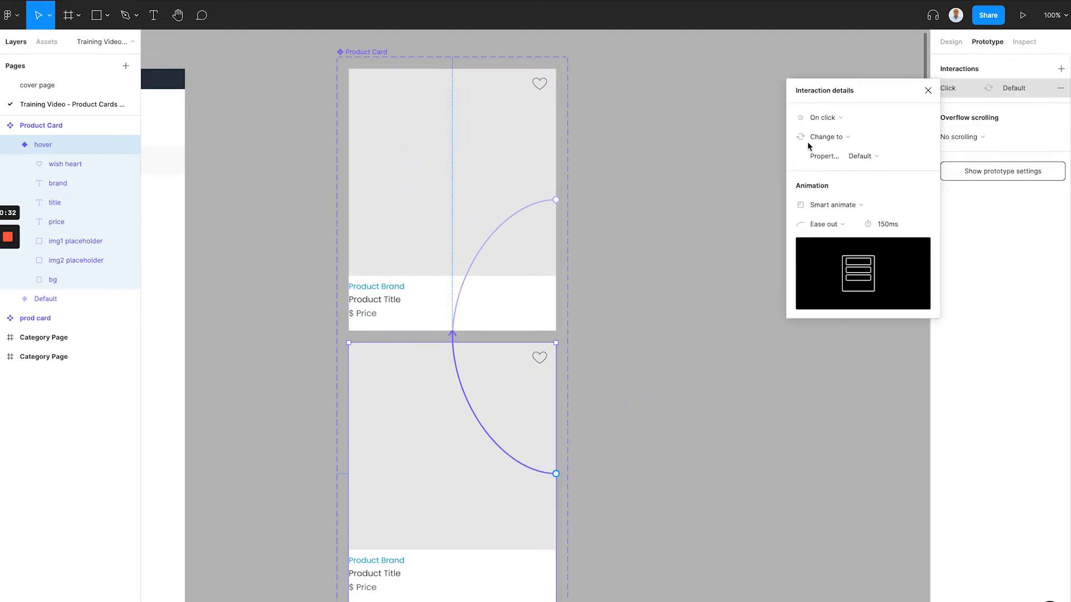
left_click(823, 117)
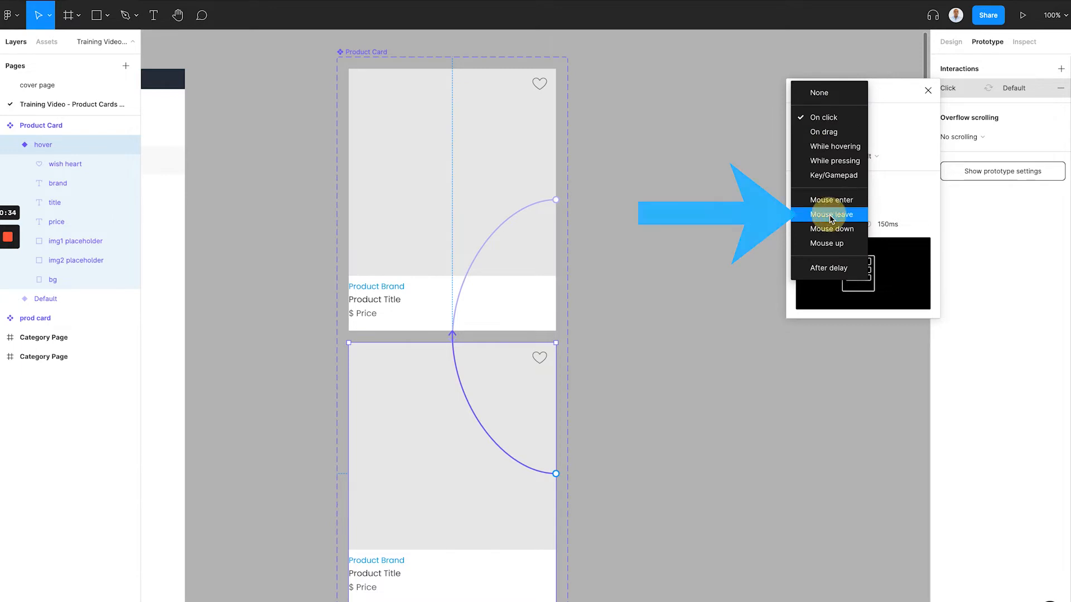
left_click(830, 214)
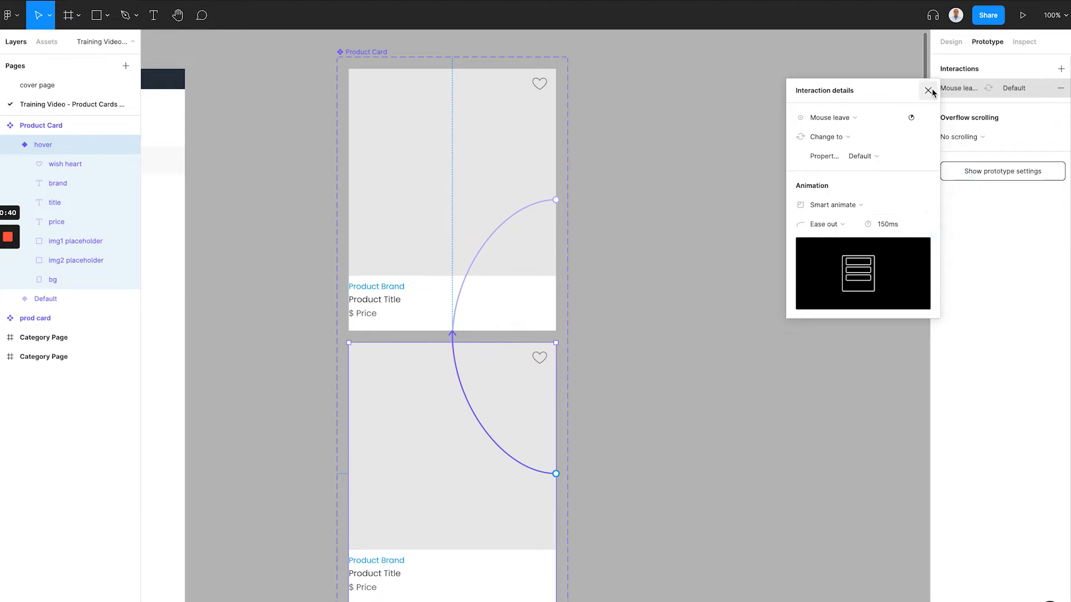
left_click(928, 90)
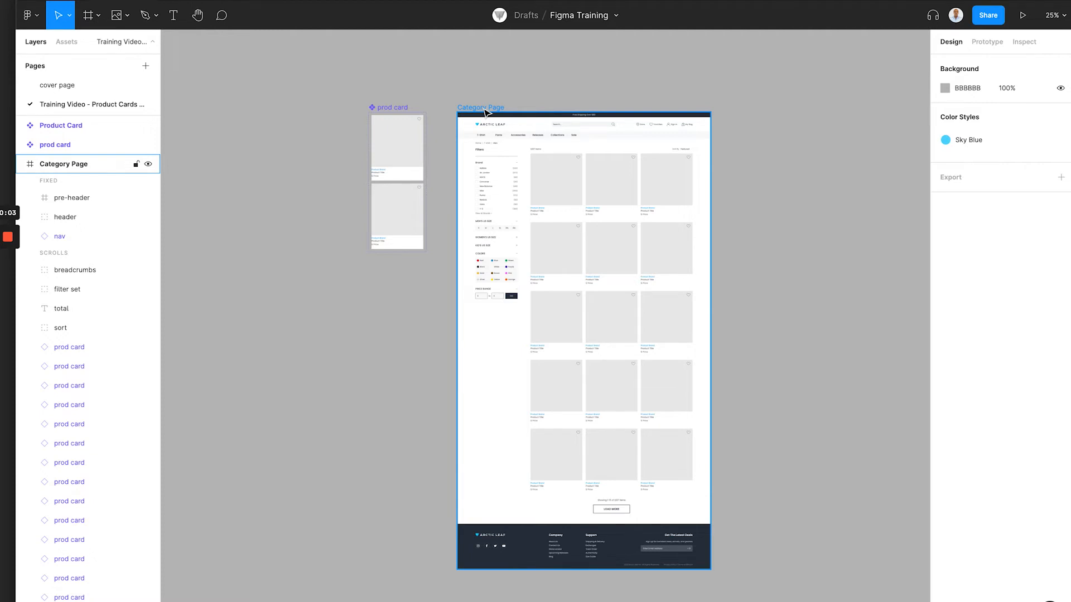
Step: Select the img1 placeholder inside the first product card instance on the Category Page
left_click(555, 186)
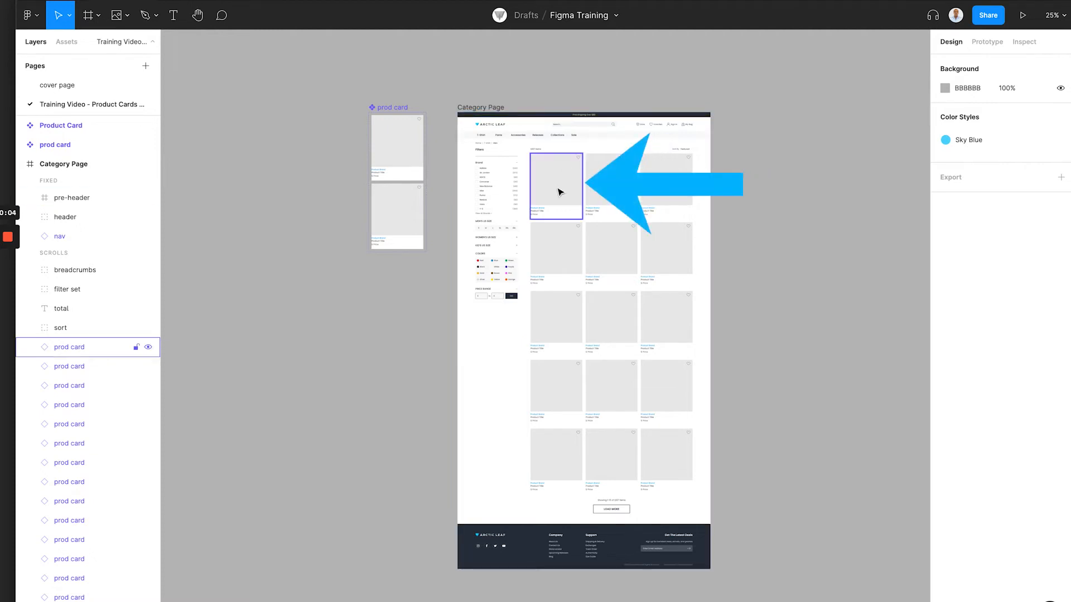
left_click(556, 186)
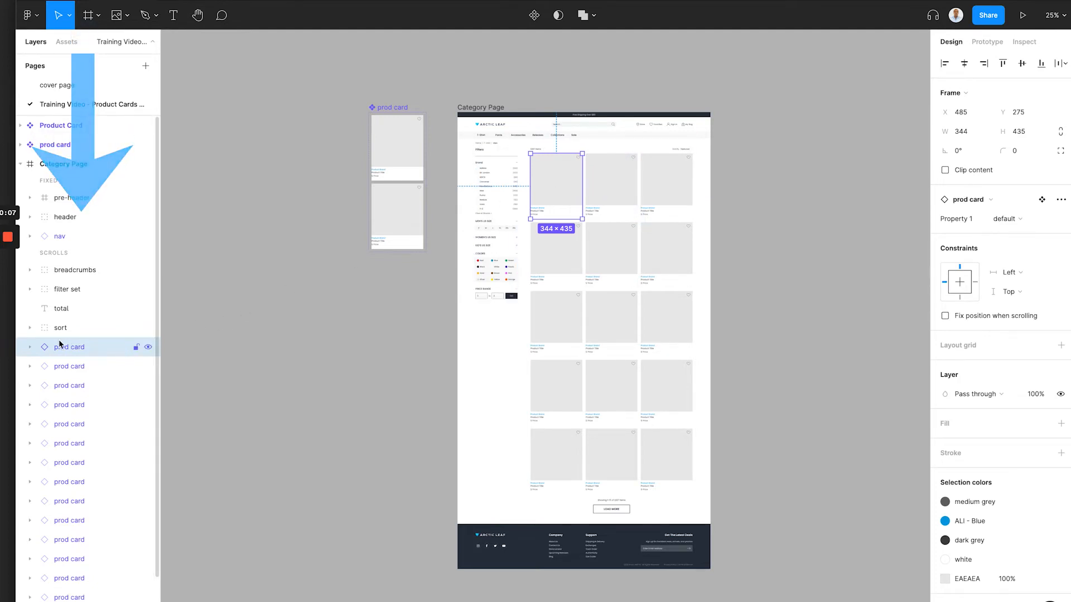
left_click(29, 346)
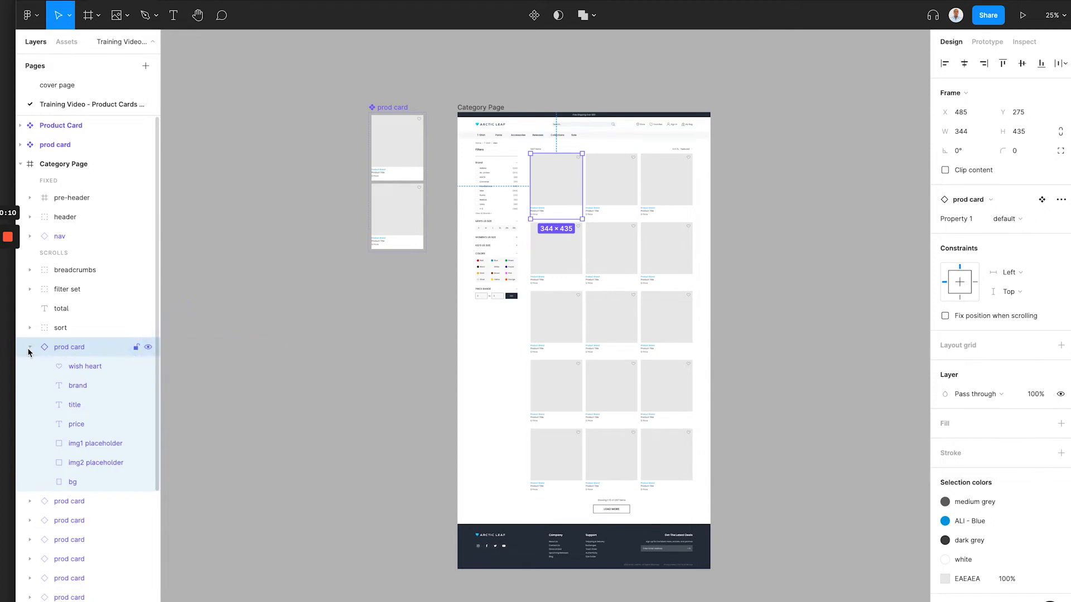
left_click(96, 443)
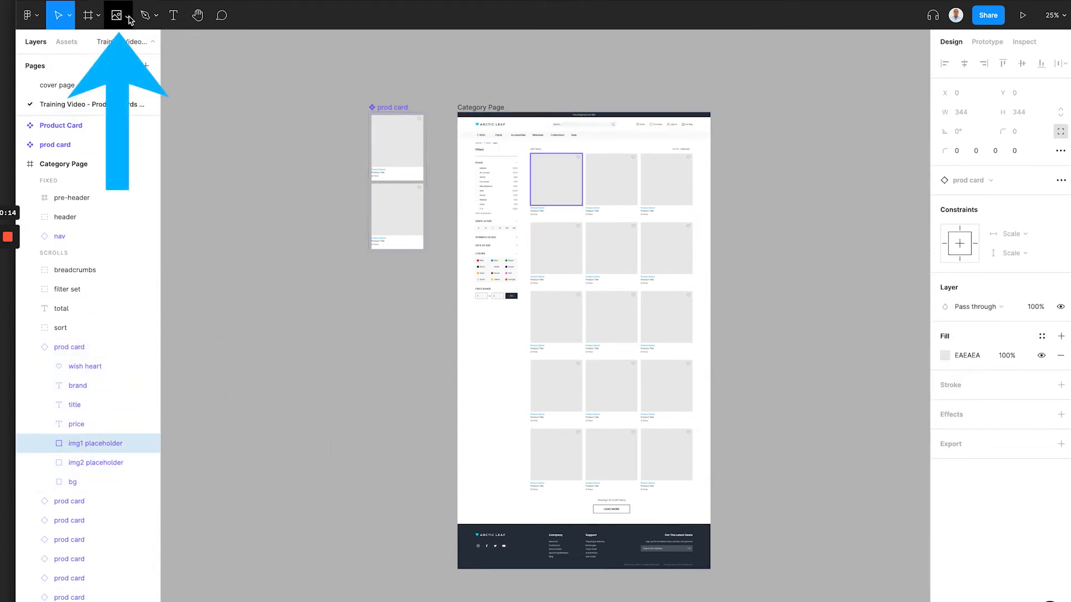
Step: Place product1-image.jpg into img1 and product1-lifestyle.jpg into img2 of the card
left_click(142, 14)
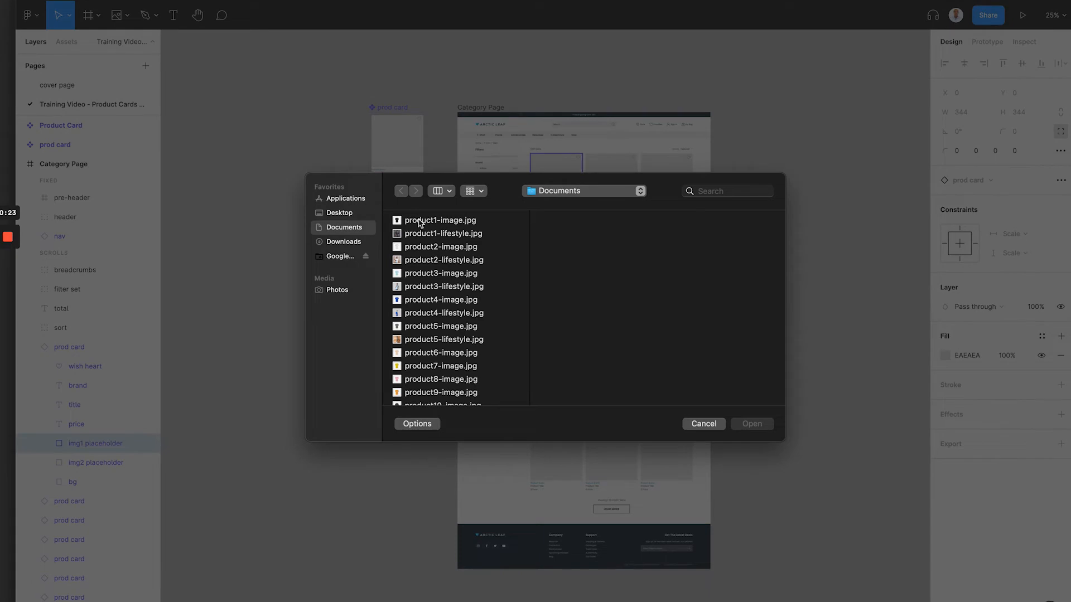
left_click(440, 219)
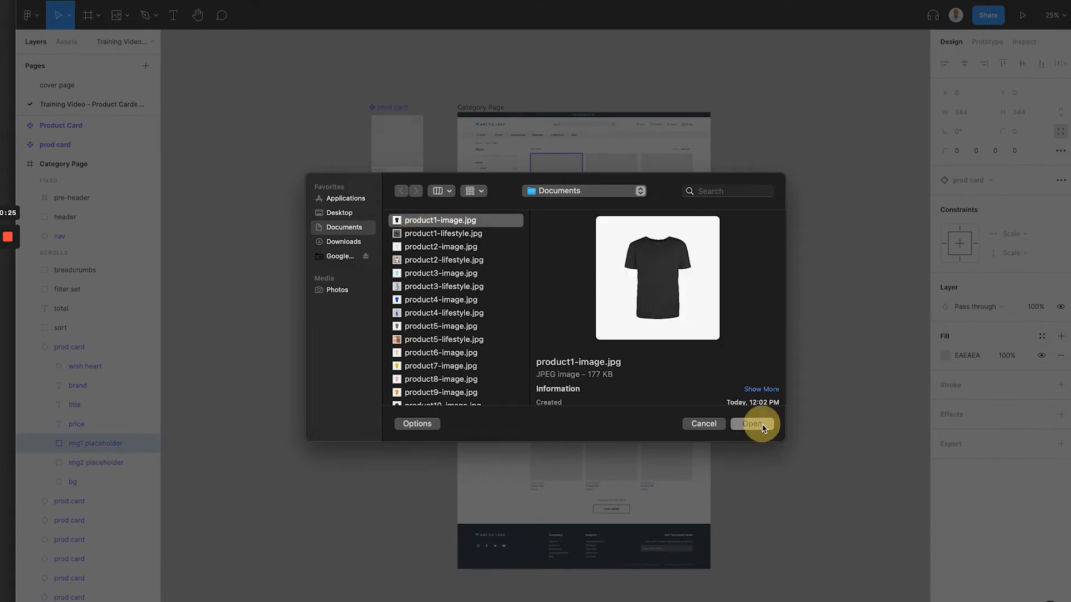
left_click(753, 424)
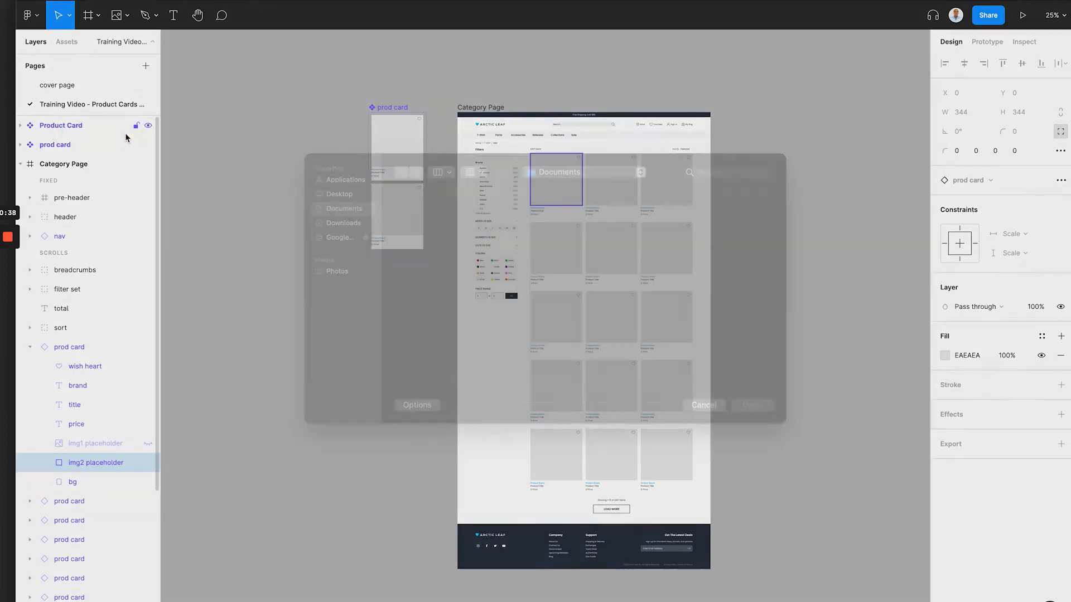
left_click(442, 233)
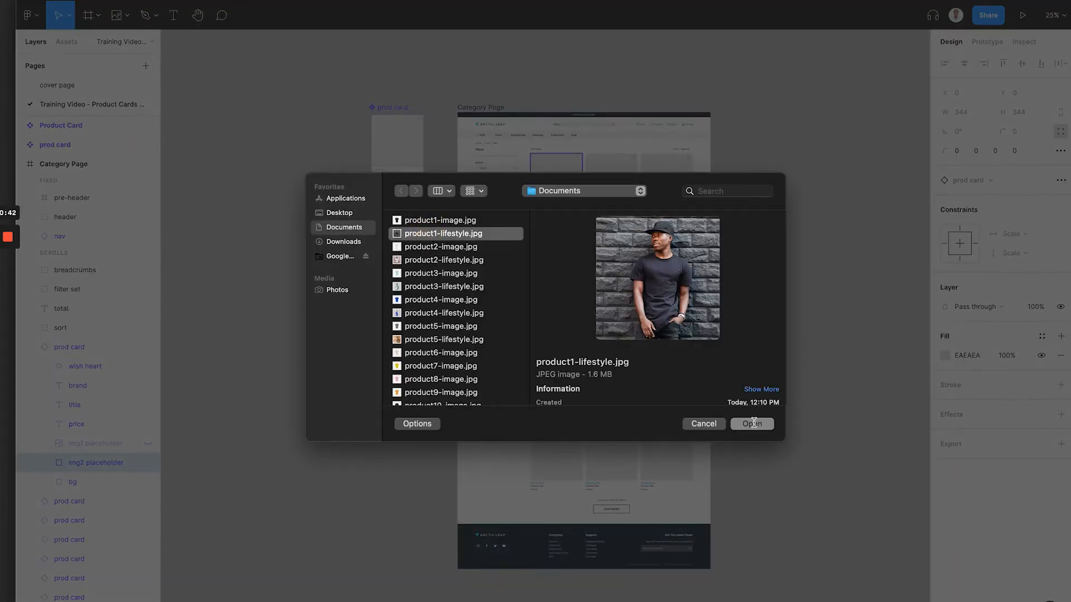
left_click(750, 424)
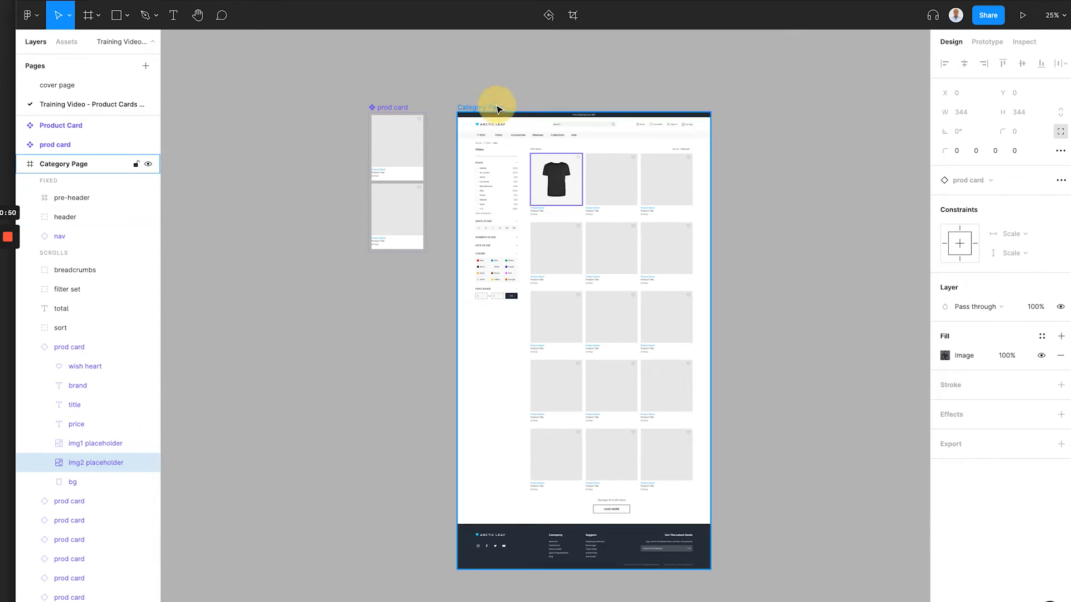
left_click(477, 107)
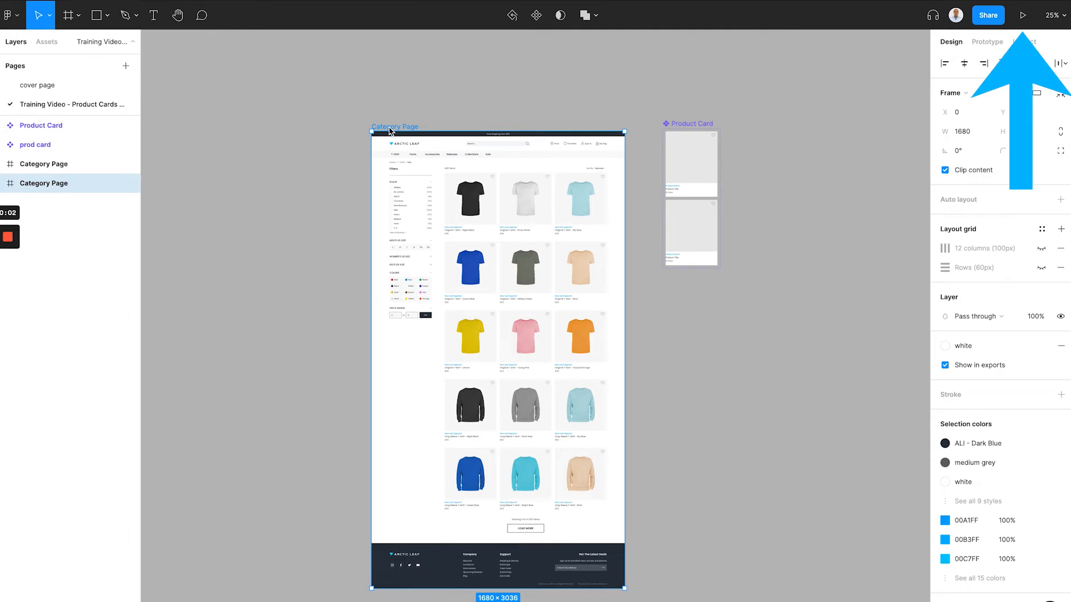
Step: Present the Category Page prototype and hover the cards, scrolling through to see lifestyle photos appear
left_click(1023, 14)
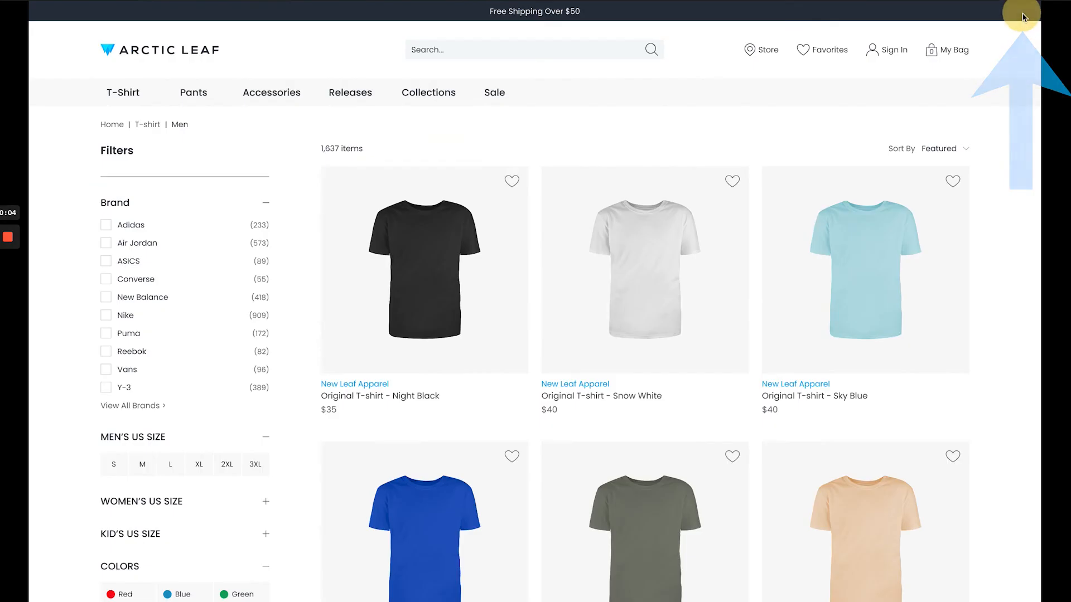
mouse_move(423, 114)
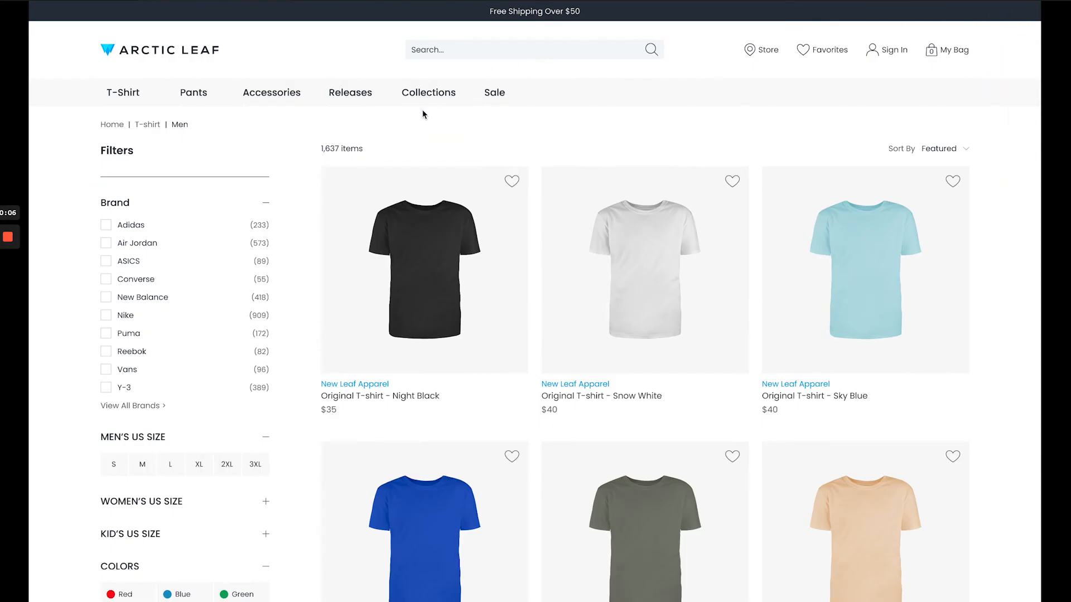
mouse_move(644, 269)
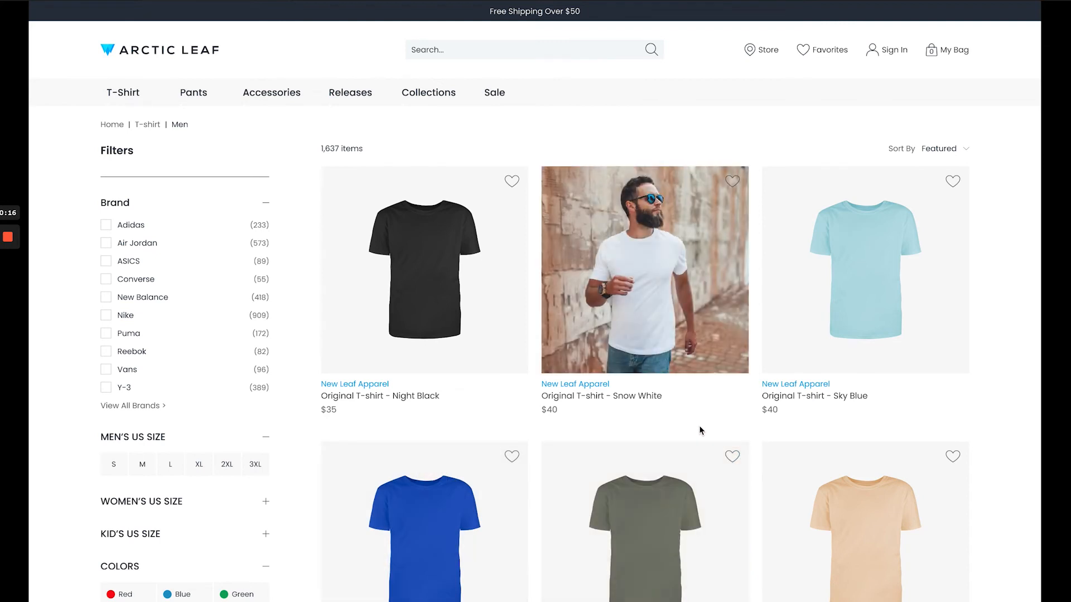
scroll("down", 3)
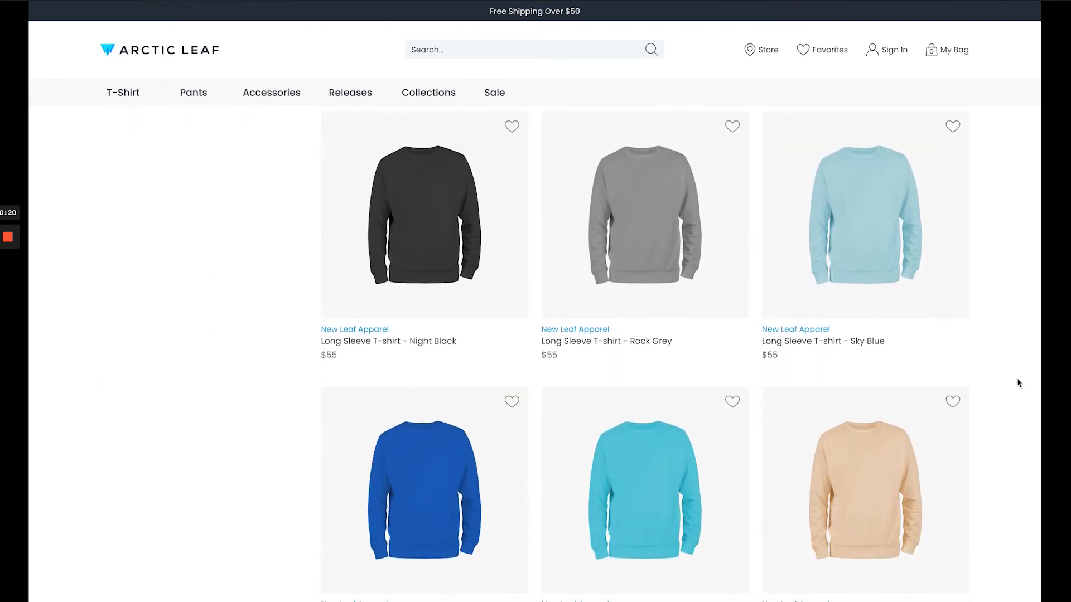
scroll("down", 3)
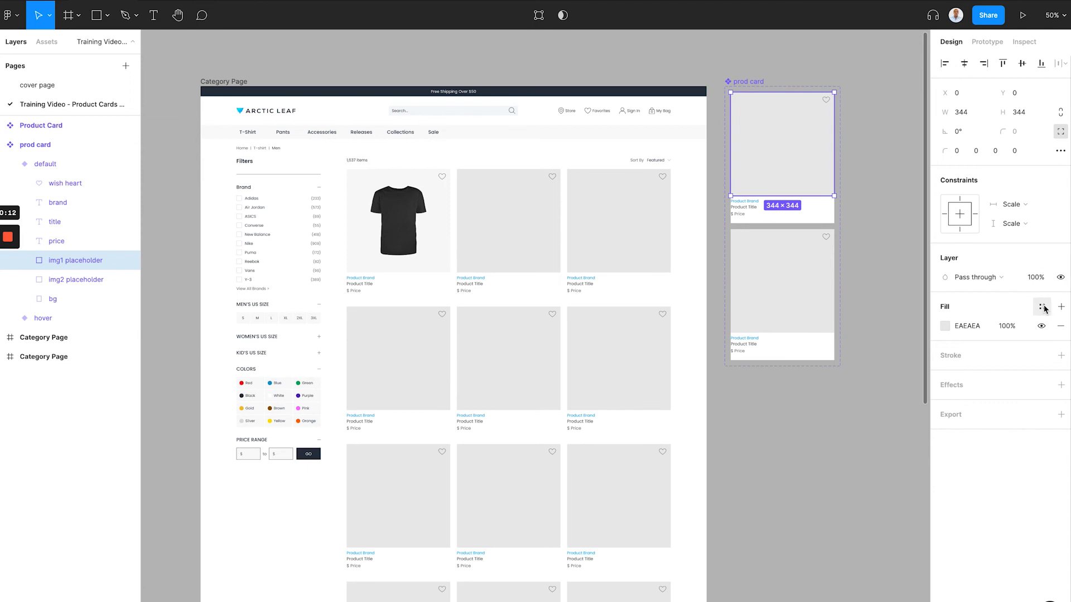
Step: Apply the Sky Blue colour style to the default card's img1 placeholder fill
left_click(1042, 308)
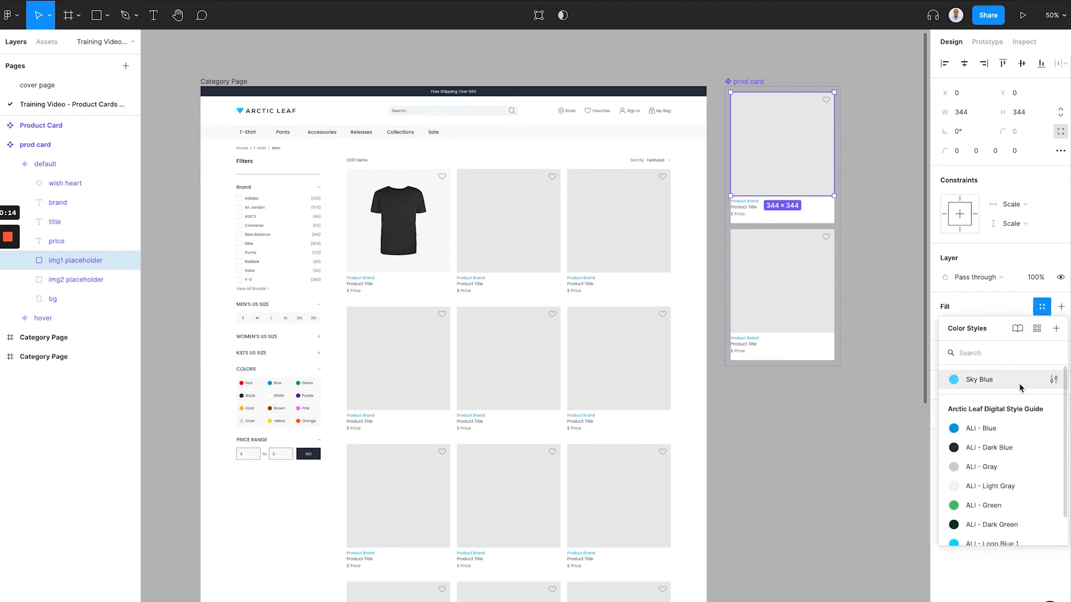
left_click(979, 379)
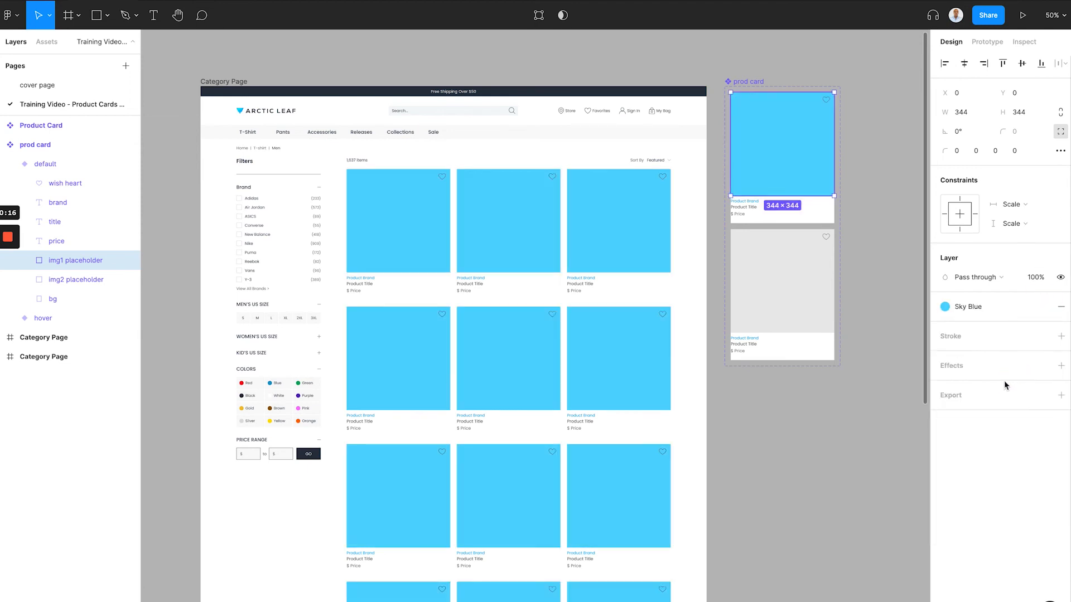
left_click(397, 225)
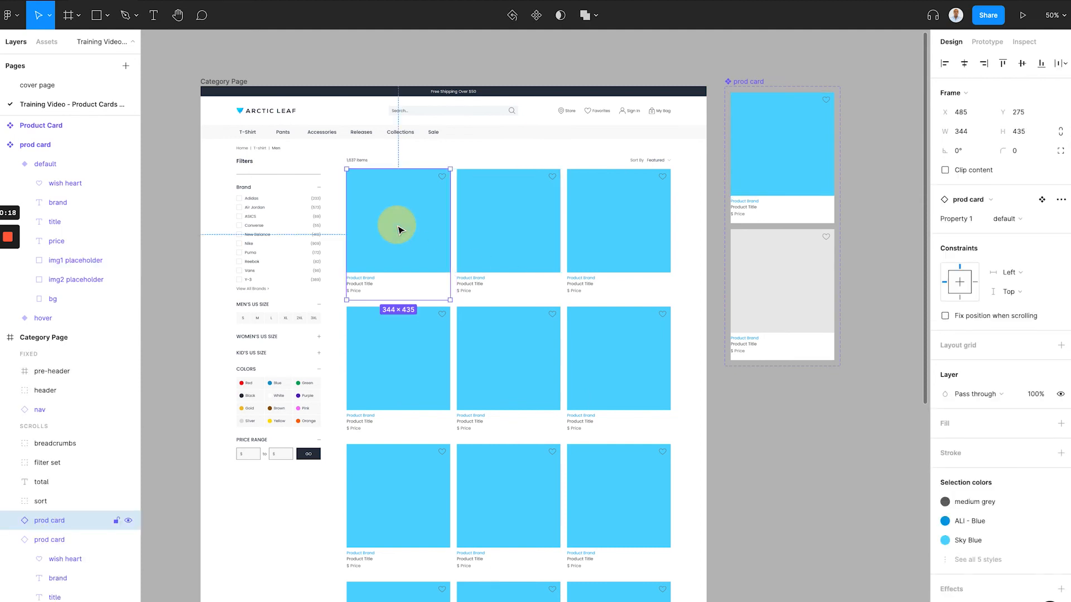